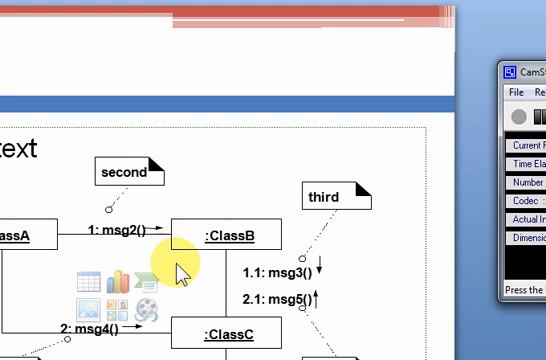
- Start a new Java Application project and name it CommunicationDemo
scroll("down", 3)
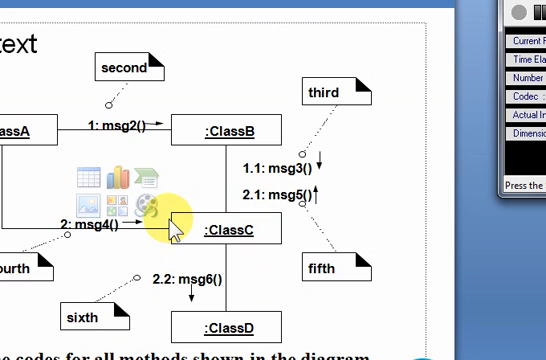
scroll("down", 3)
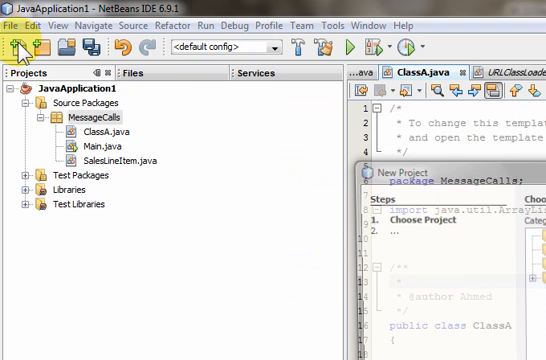
left_click(20, 47)
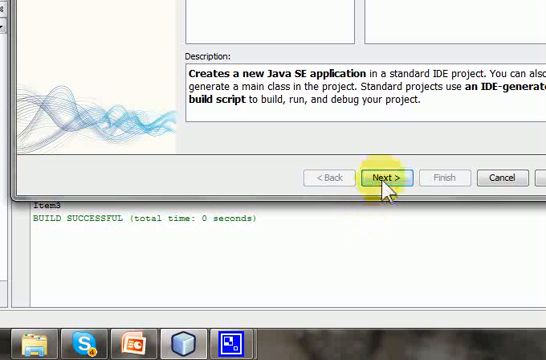
left_click(381, 177)
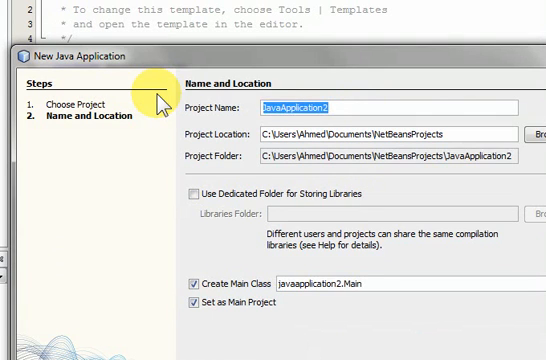
type("Coll")
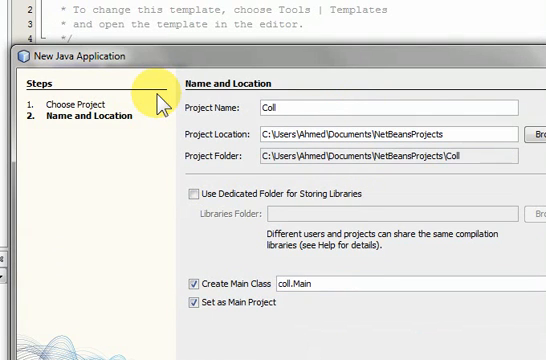
type("CommunicationDem")
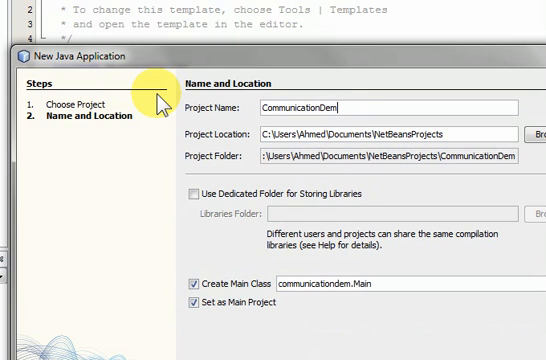
type("o")
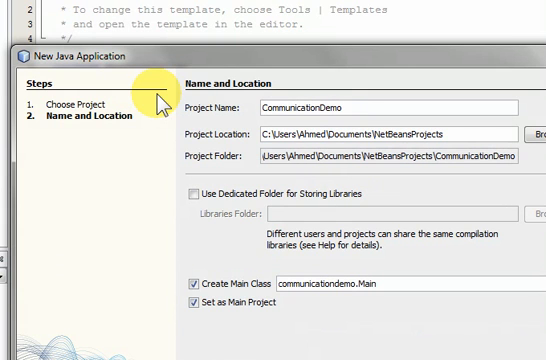
mouse_move(160, 97)
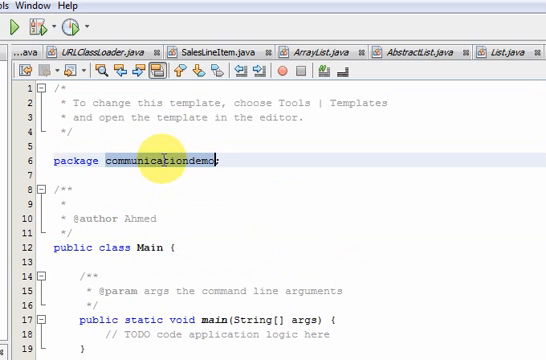
mouse_move(172, 188)
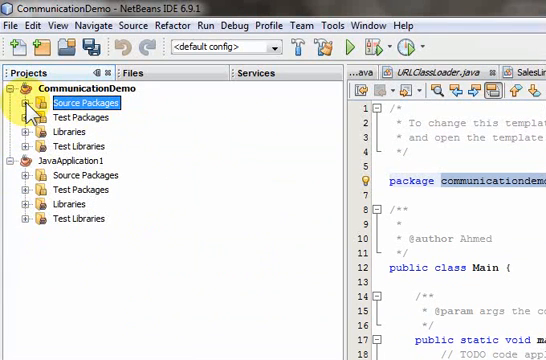
- Expand Source Packages and bring up the communicationdemo package's context menu
left_click(25, 100)
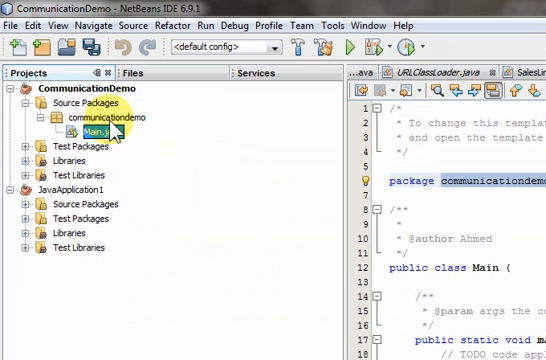
right_click(80, 115)
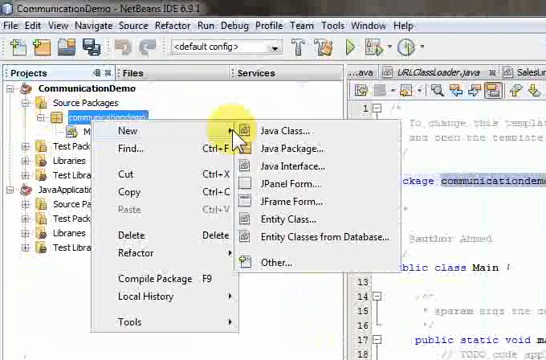
- Create Java classes ClassA, ClassB, ClassC and ClassD in the communicationdemo package
left_click(287, 128)
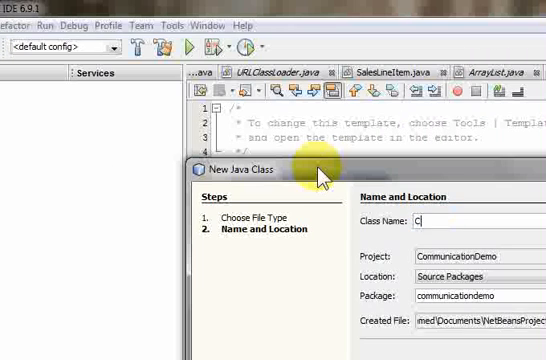
type("lass")
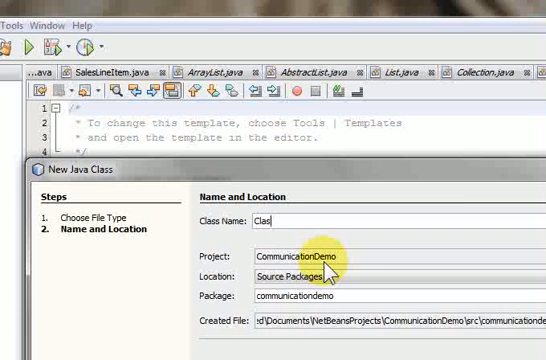
type("s")
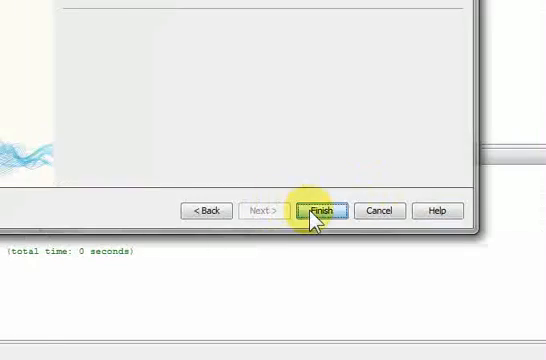
left_click(323, 210)
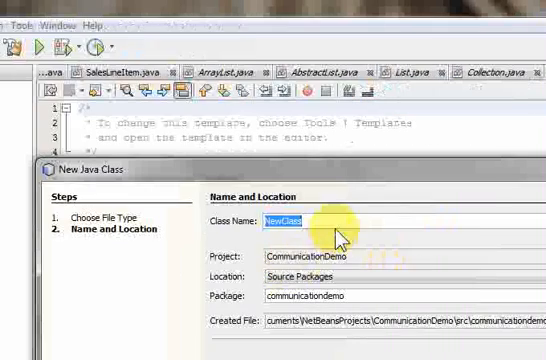
type("Cl")
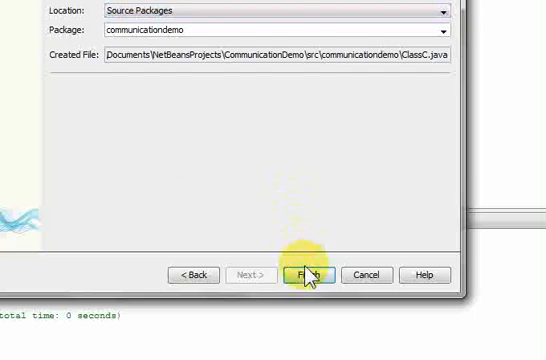
left_click(307, 275)
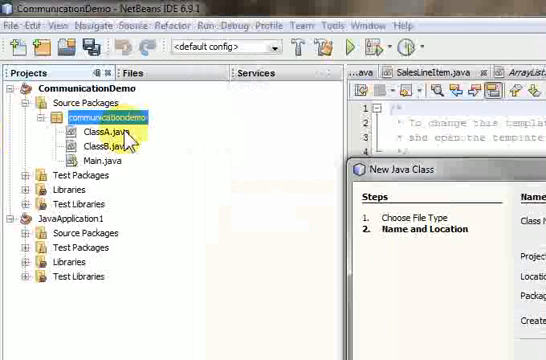
left_click(313, 219)
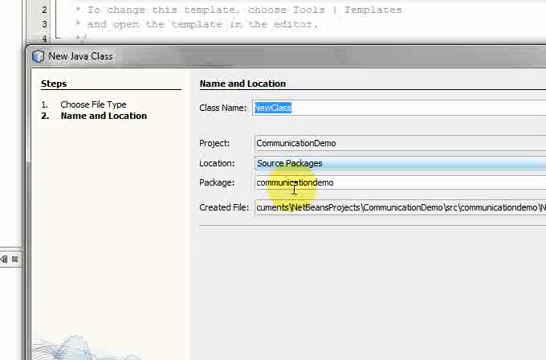
type("Class")
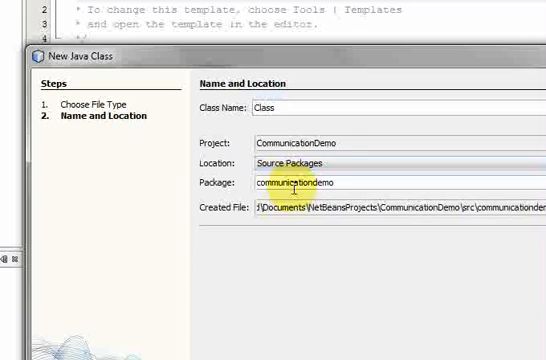
left_click(303, 188)
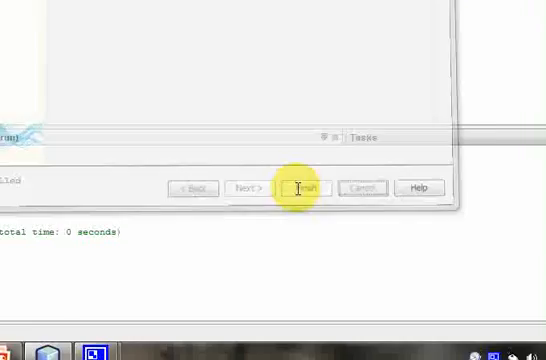
left_click(301, 188)
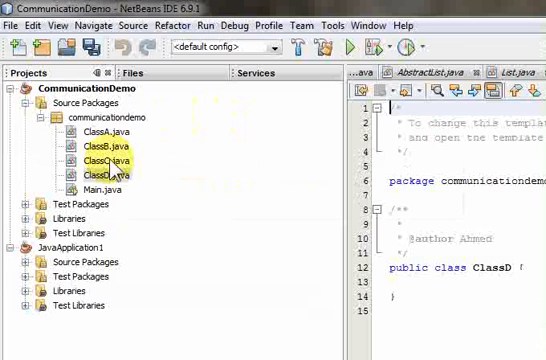
left_click(108, 116)
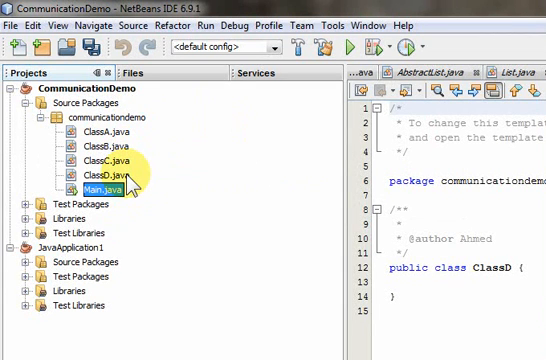
- Open ClassA and type public void msg1() on a new line in its body
left_click(90, 125)
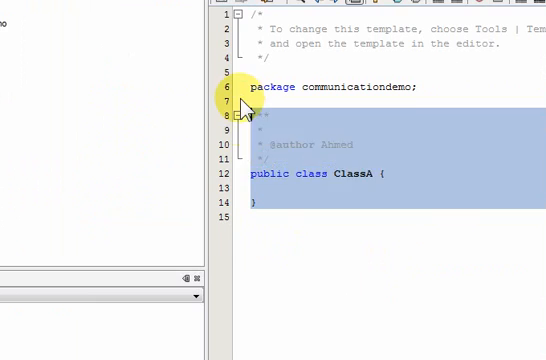
left_click(388, 137)
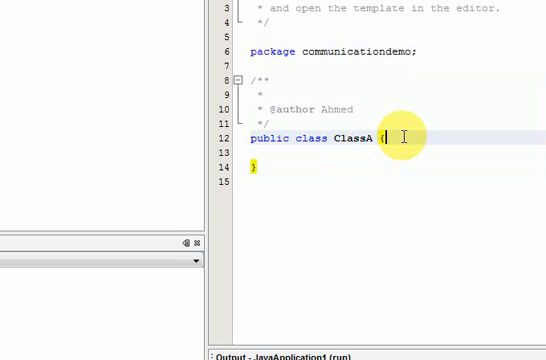
key("enter")
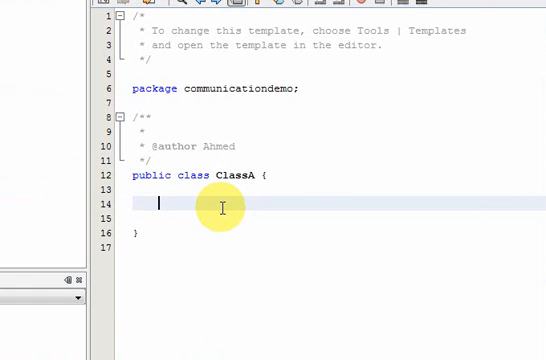
type("public")
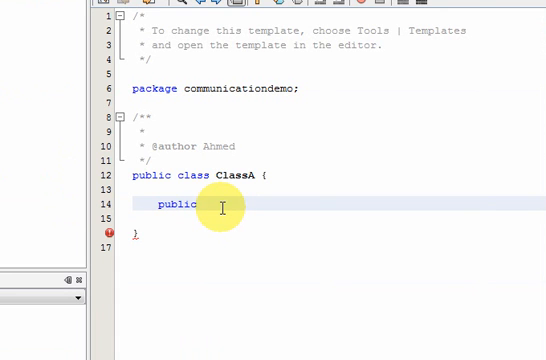
type("void")
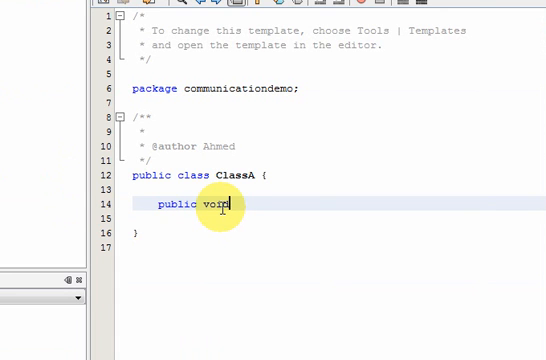
type("ms")
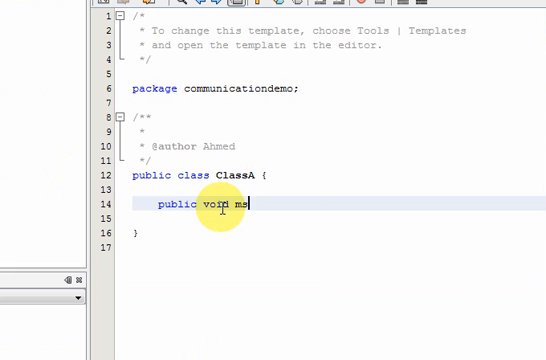
type("g1()")
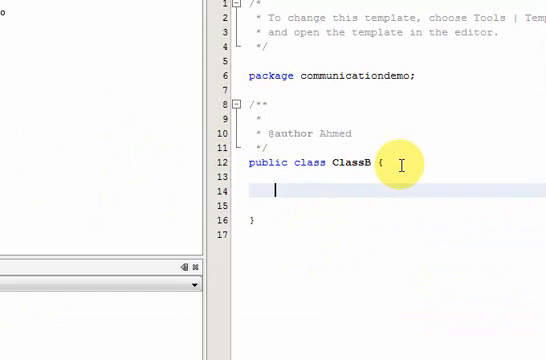
- Declare public void msg2() in ClassB and start its body on a new line
type("p")
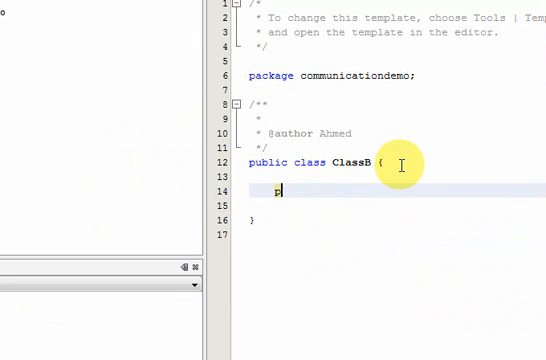
type("public")
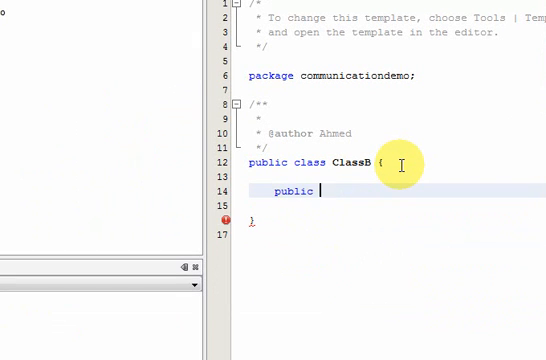
type("void")
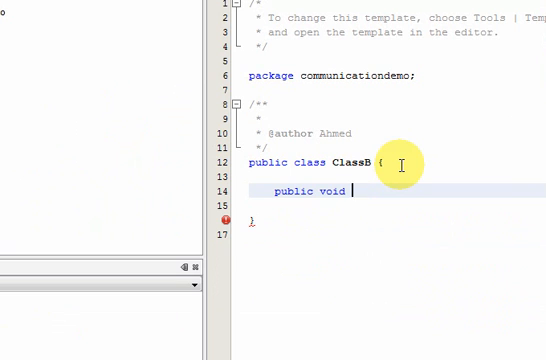
type("ms")
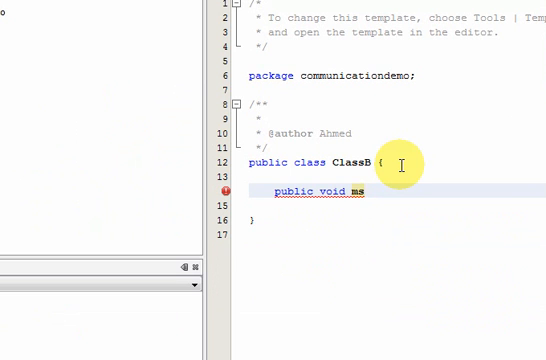
type("g2")
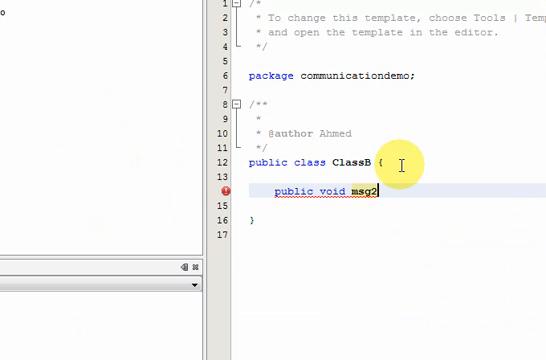
type("()")
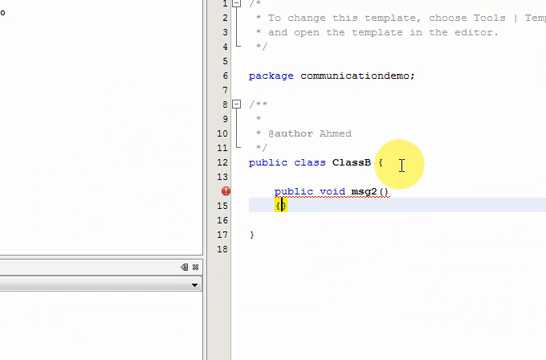
key("enter")
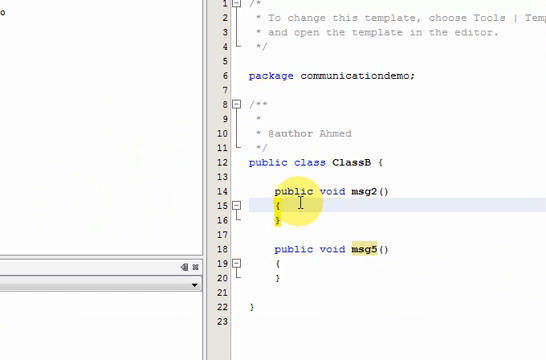
- Write the System.out.println "msg2 called" statement inside msg2
type("Sy")
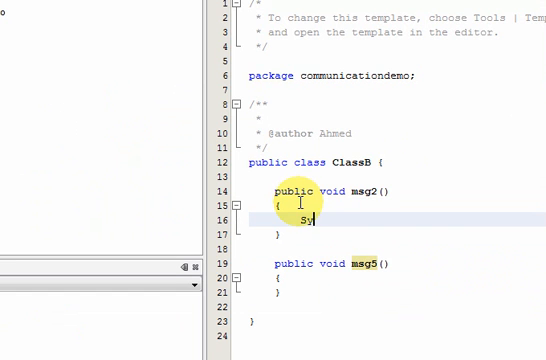
type("stem")
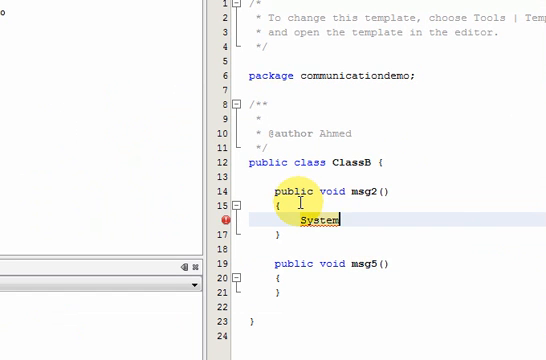
type(".ou")
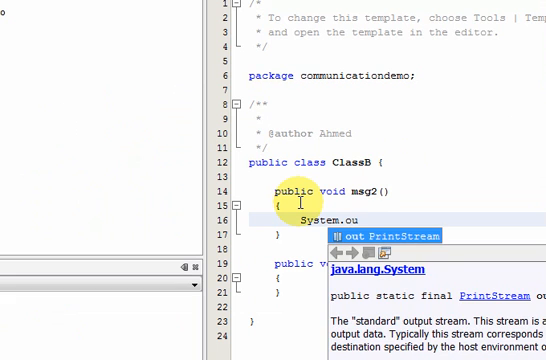
type("t.println(\"\");")
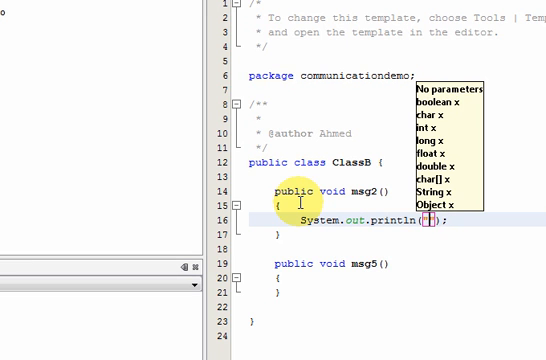
type("msg2 called")
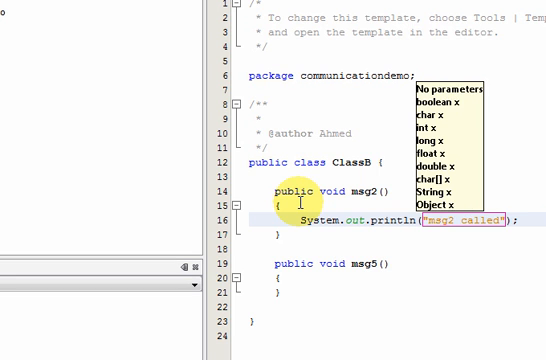
key("Escape")
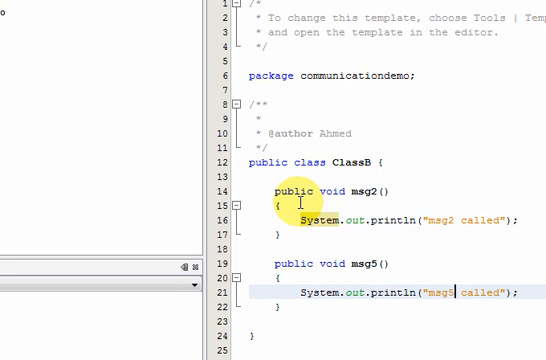
mouse_move(322, 216)
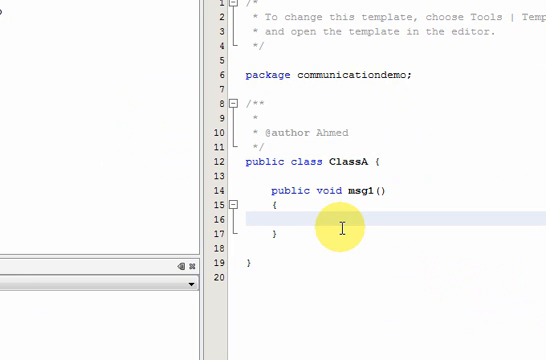
- Paste System.out.println("msg2 called"); into msg1's body
type("System.out.println(\"msg2 called\");")
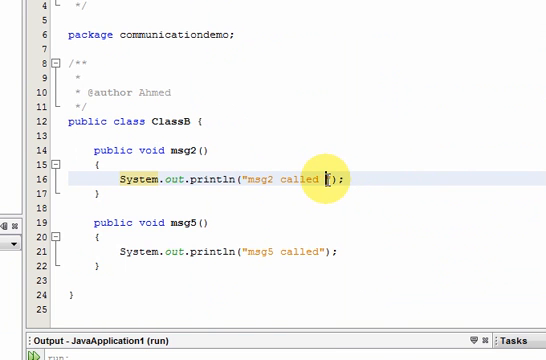
- Append "in B" to both println messages in ClassB
type("n B")
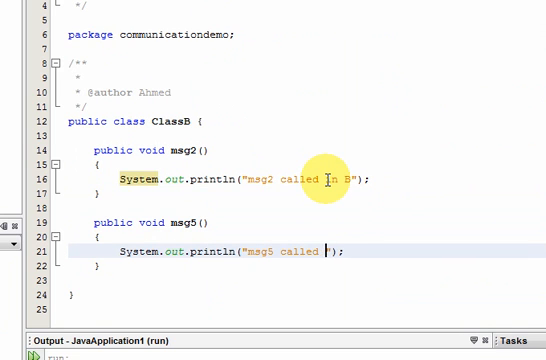
type("in B")
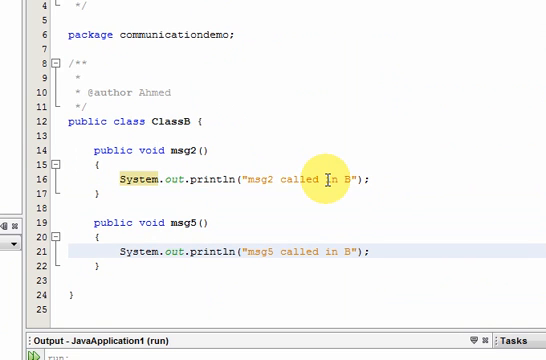
left_click(351, 252)
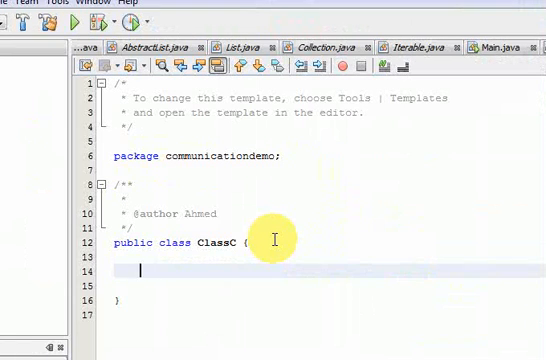
- Begin a public method declaration inside ClassC's body
type("pub")
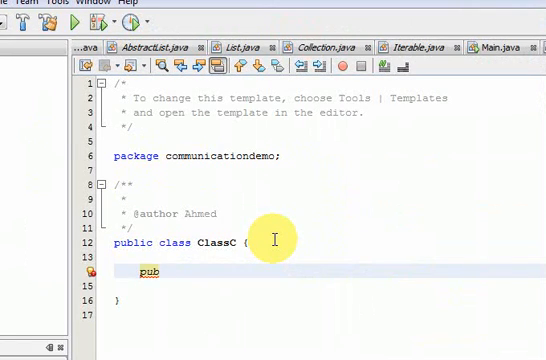
key("BackSpace")
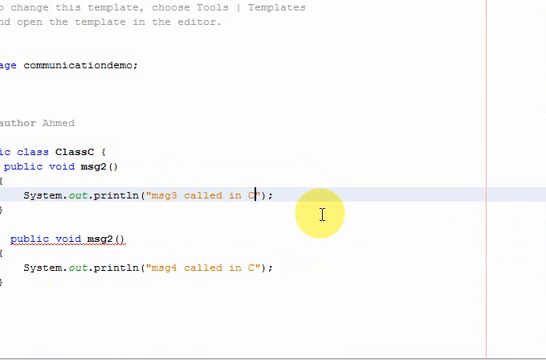
mouse_move(228, 206)
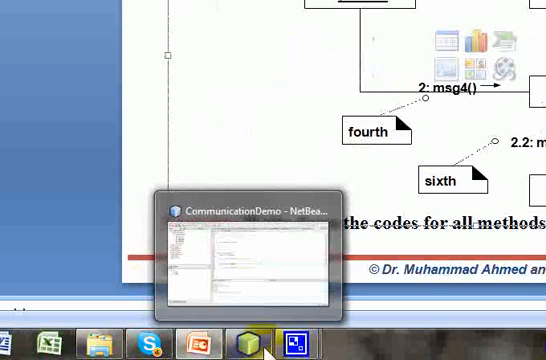
mouse_move(203, 336)
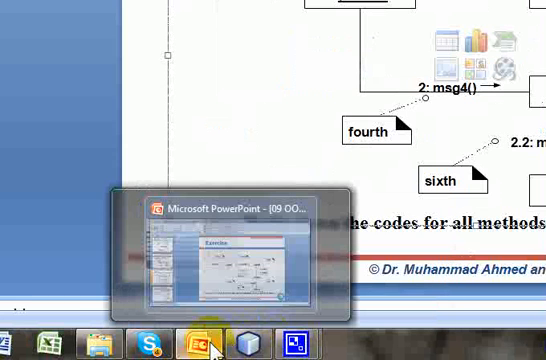